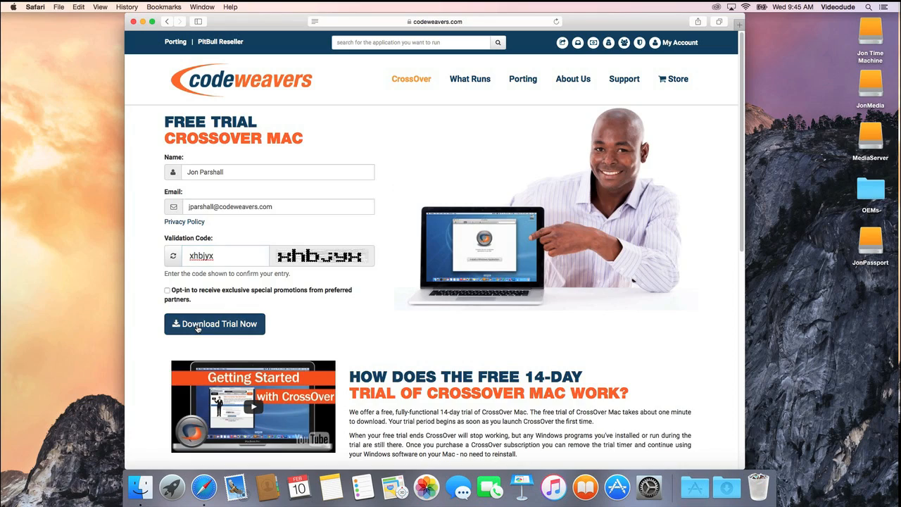
Download and open the CrossOver Mac trial, then install Family Historian 6 into a Windows 7 bottle.
click(215, 324)
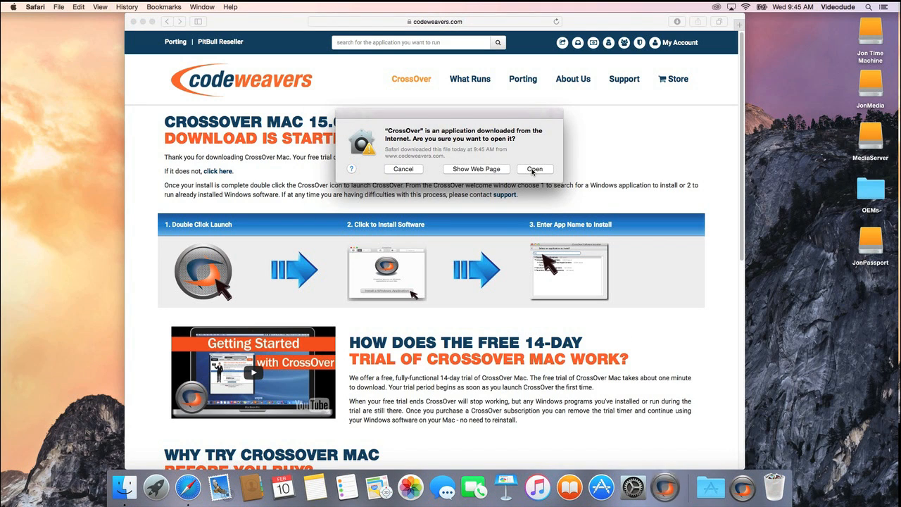
click(534, 169)
text(fam)
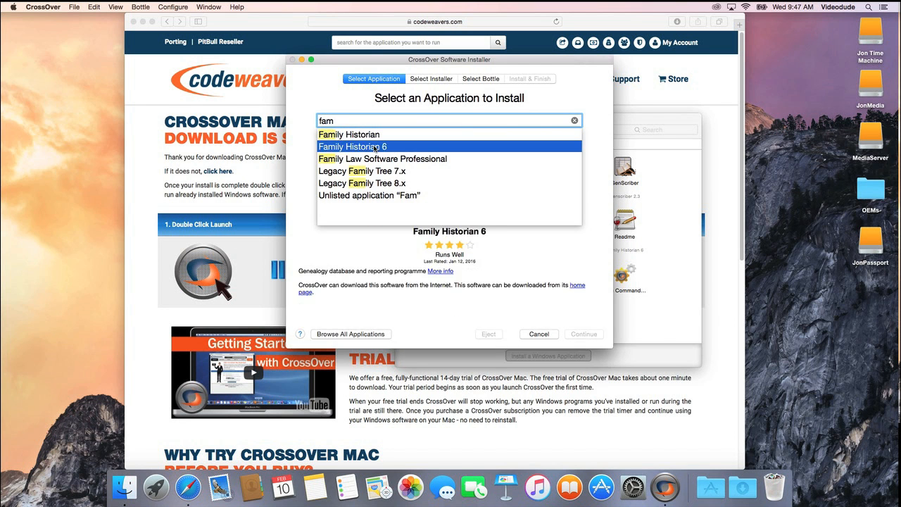
click(352, 146)
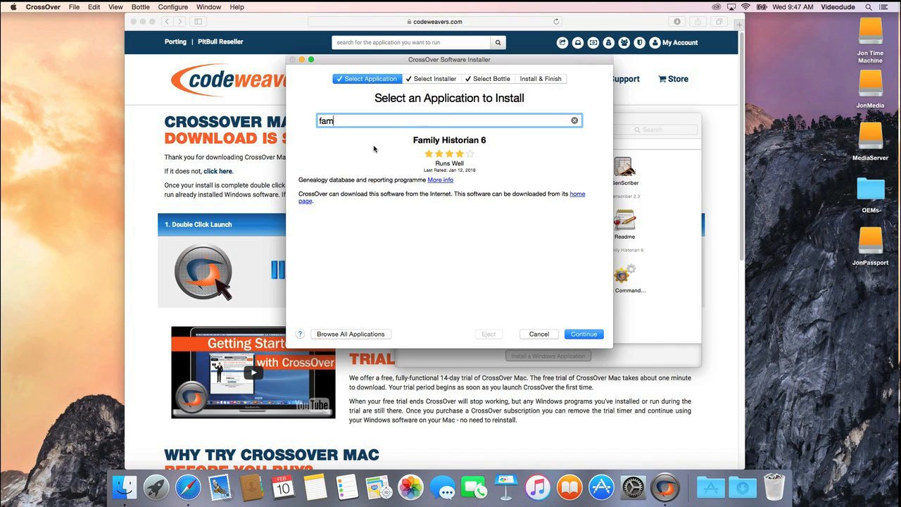
click(583, 333)
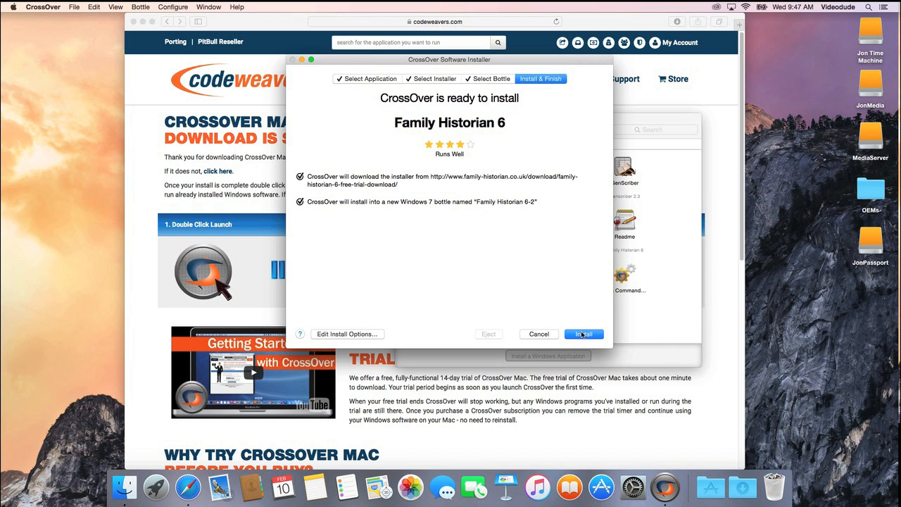
click(582, 334)
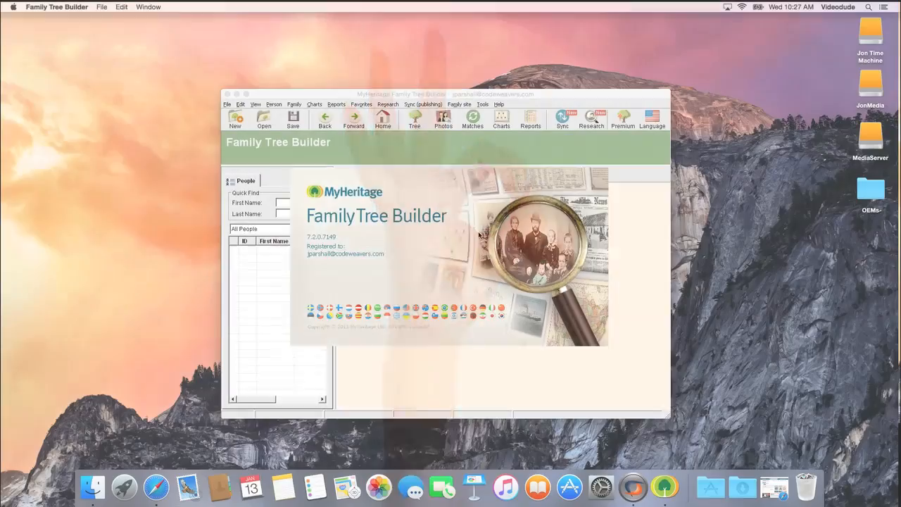